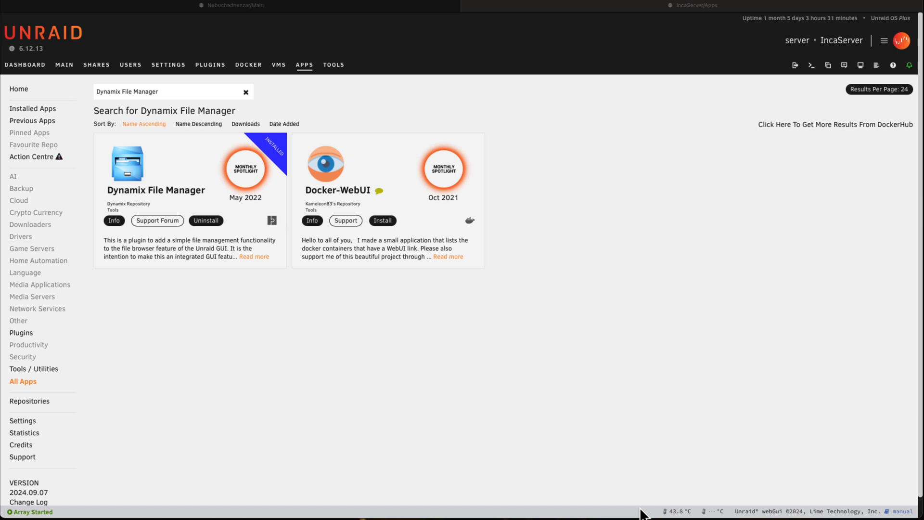
mouse_move(181, 247)
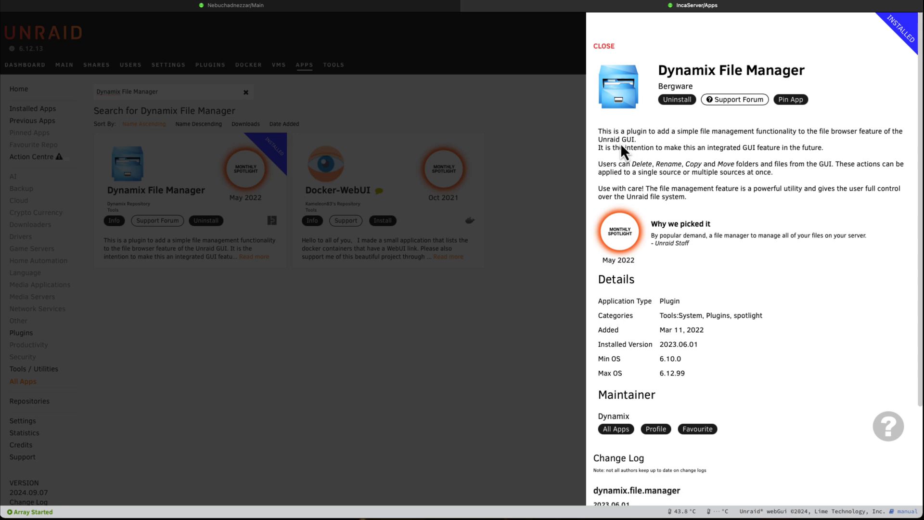
mouse_move(683, 180)
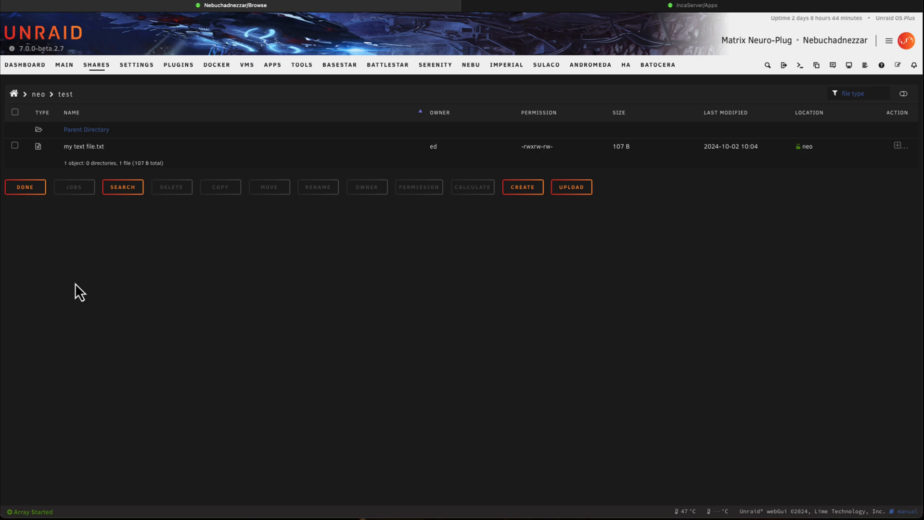
Step: Edit my text file.txt adding 'and also like the vide', view HomeAssistant.xml, then enter the run folder
left_click(84, 147)
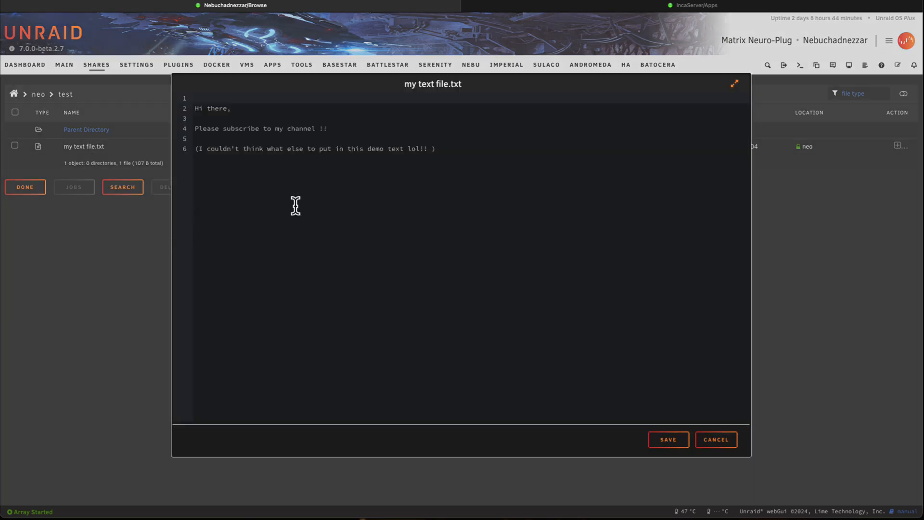
type("and also like the vide")
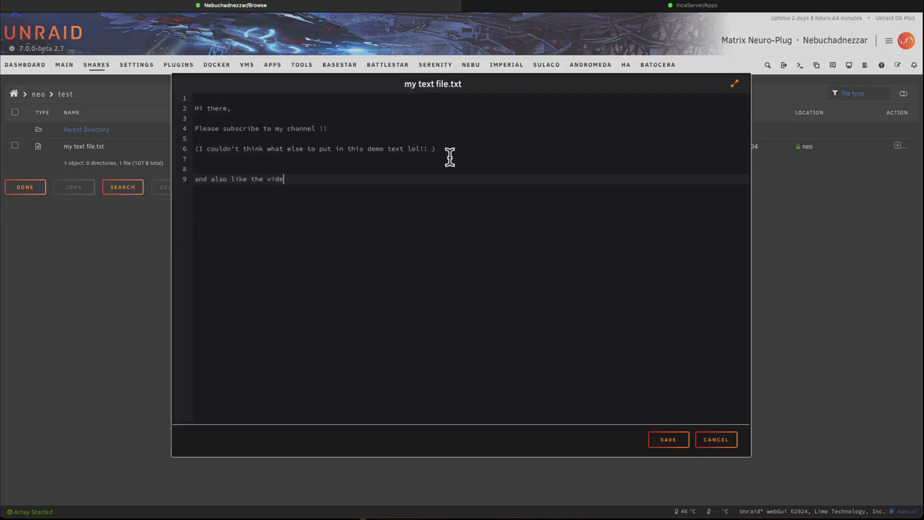
left_click(668, 439)
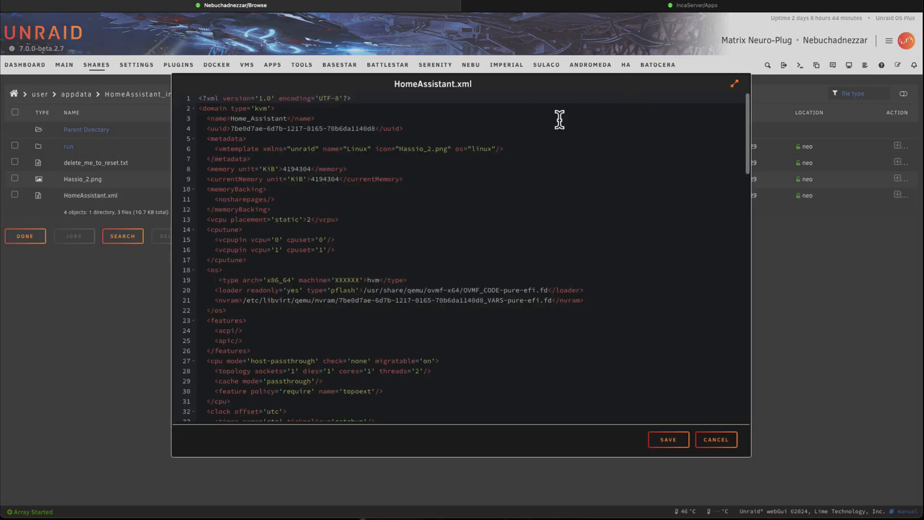
left_click(716, 439)
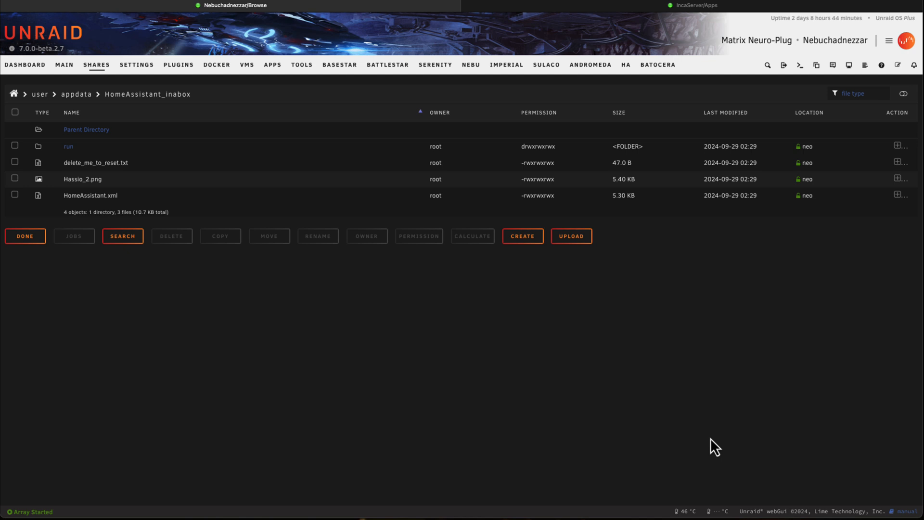
left_click(68, 147)
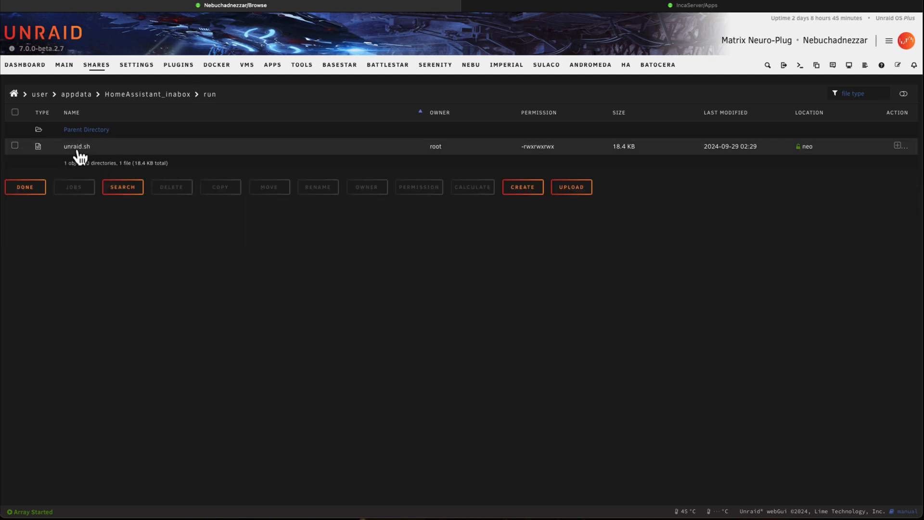
Step: Rename the unpreviewable unraid.sh to unraid.sh.txt, view it in the editor, and return to appdata
left_click(76, 146)
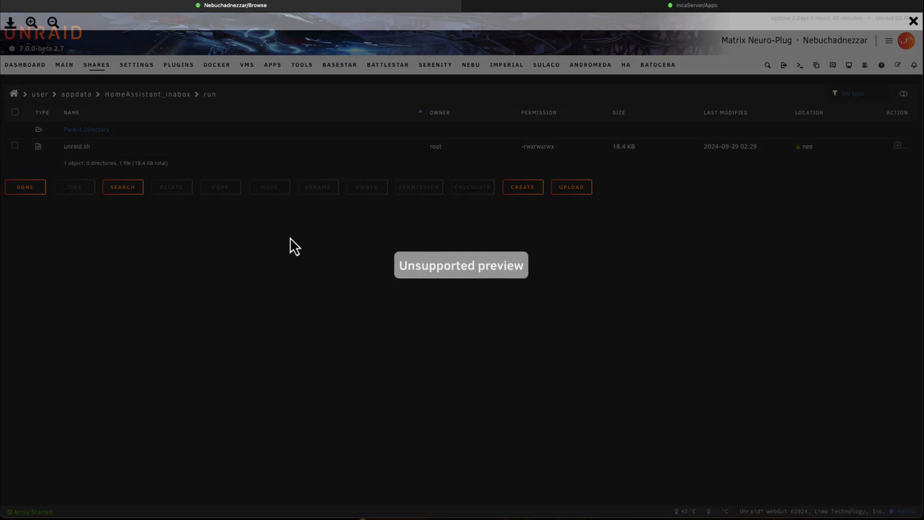
left_click(897, 145)
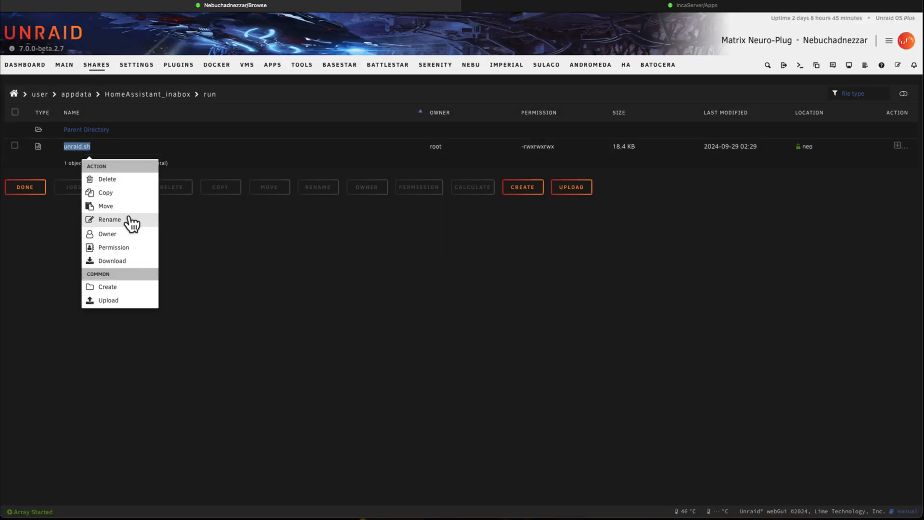
left_click(109, 220)
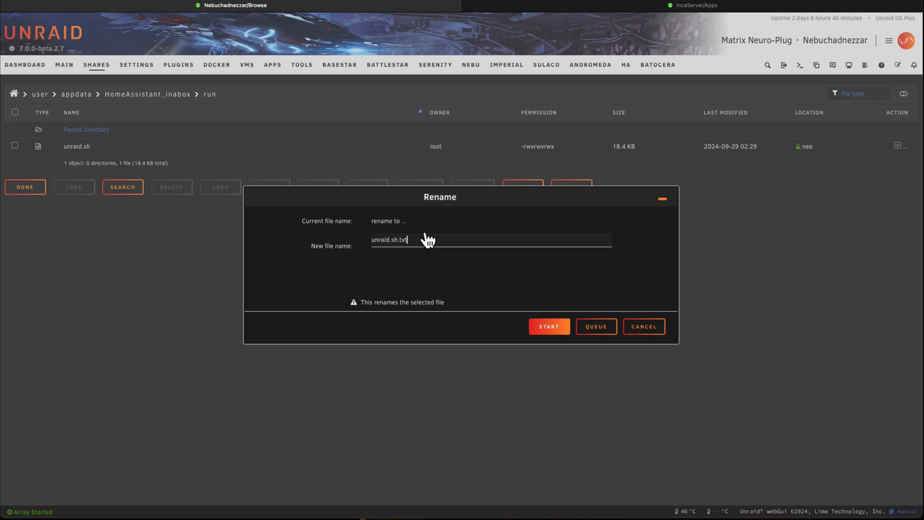
left_click(548, 326)
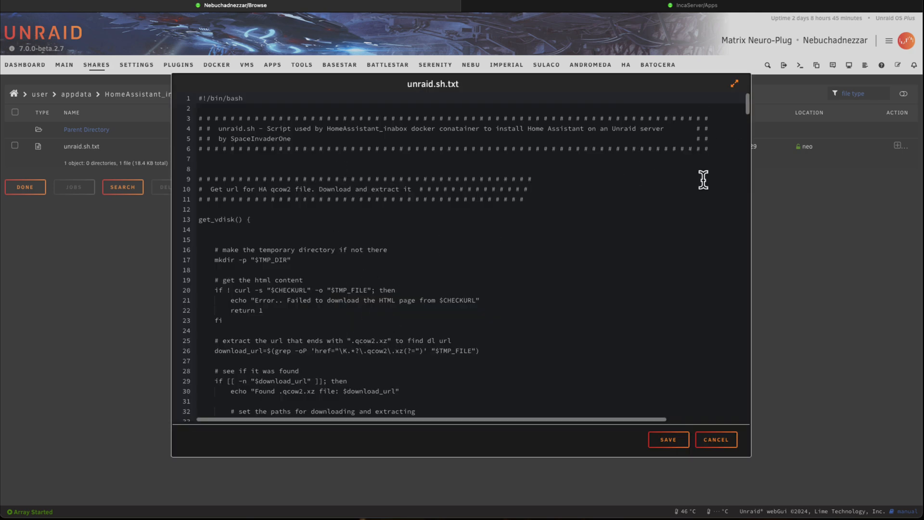
left_click(715, 439)
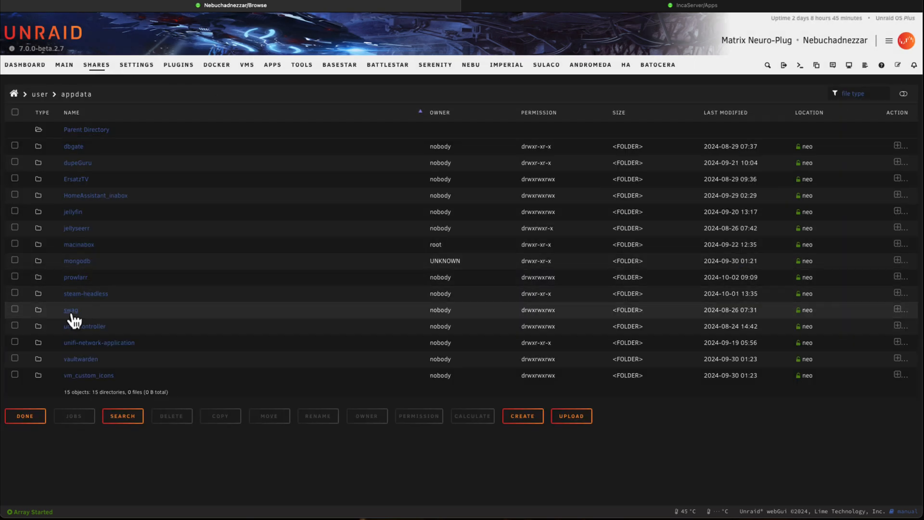
Step: View swag's nextcloud.subdomain.conf without saving changes, then go to the Main devices page
left_click(70, 309)
type("conf")
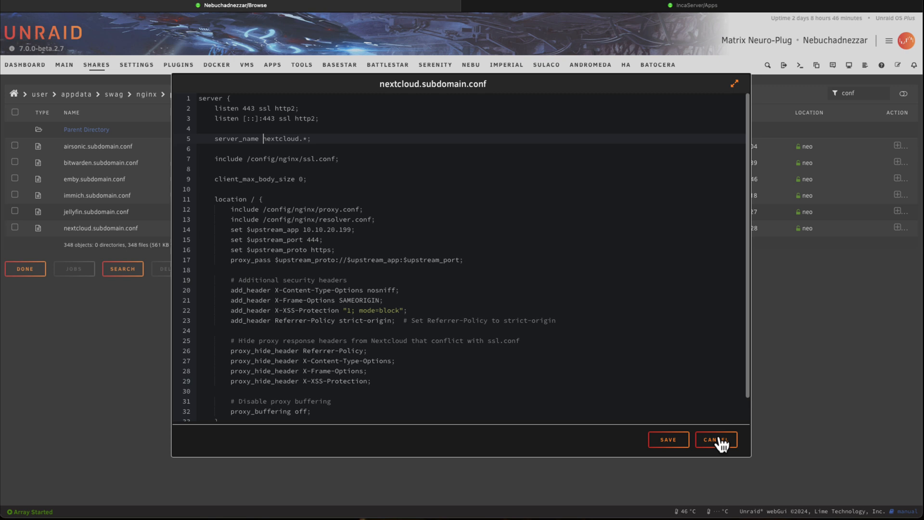
left_click(716, 440)
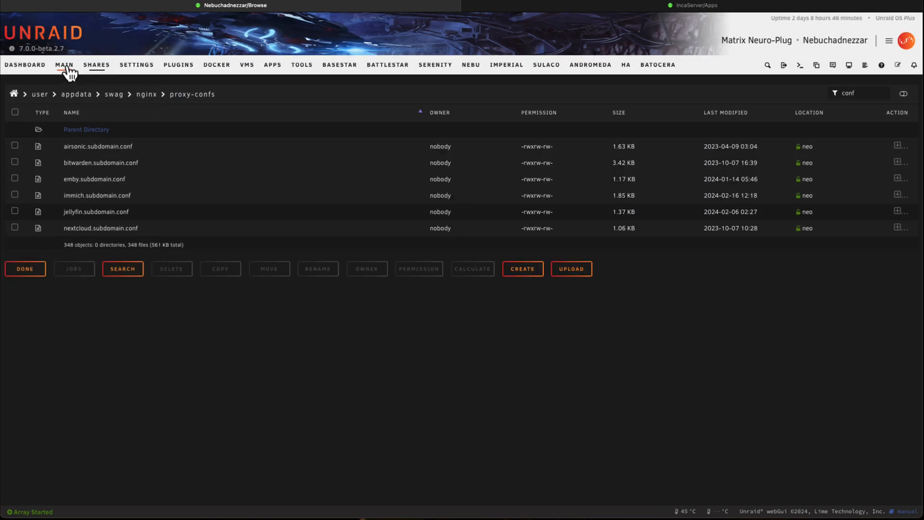
left_click(64, 65)
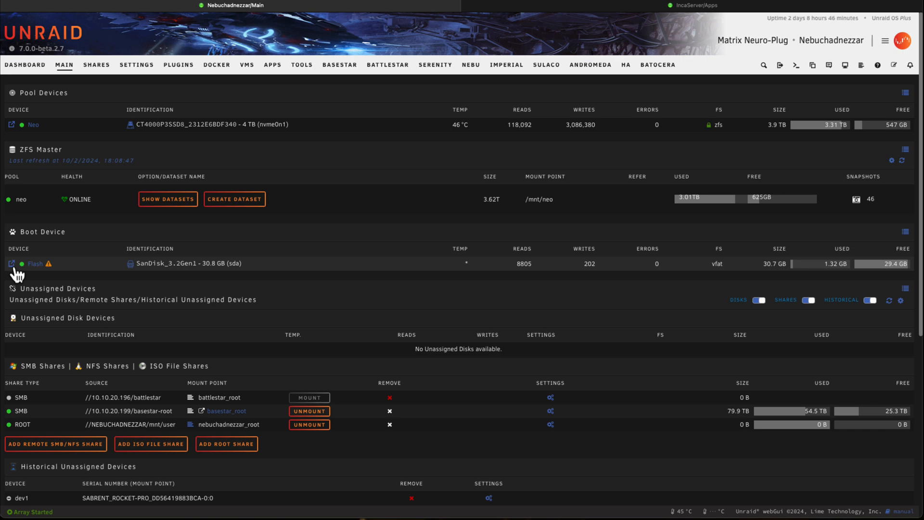
mouse_move(10, 264)
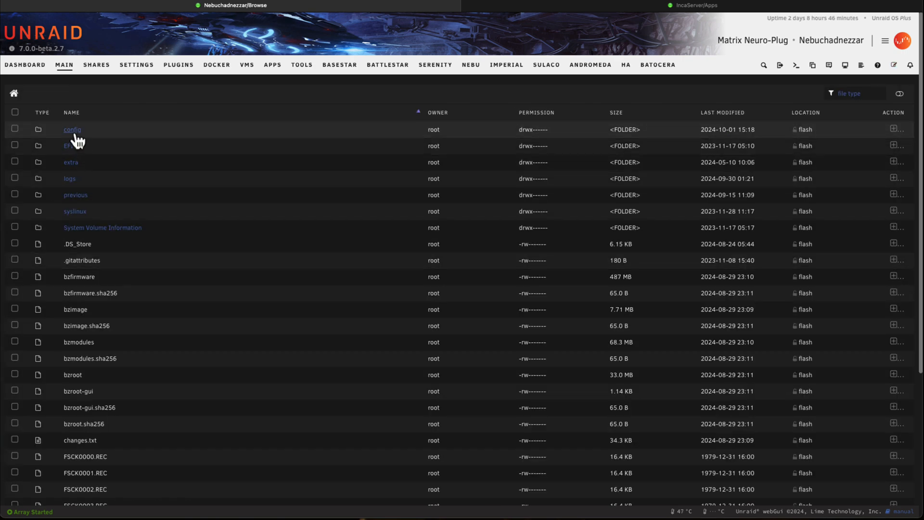
Step: Browse the flash boot drive into its config folder, where editor.cfg lives
left_click(73, 129)
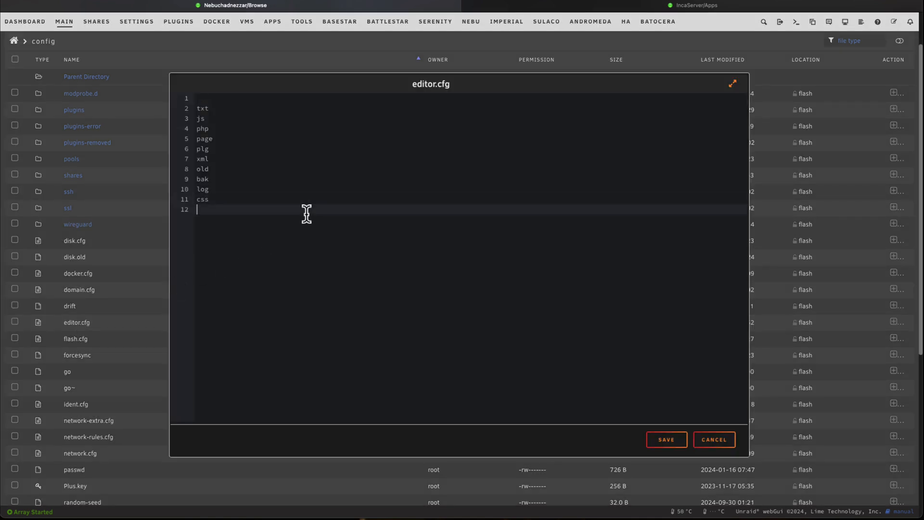
Step: Add sh, sample and json as new lines after css in editor.cfg's extension list
type("sh")
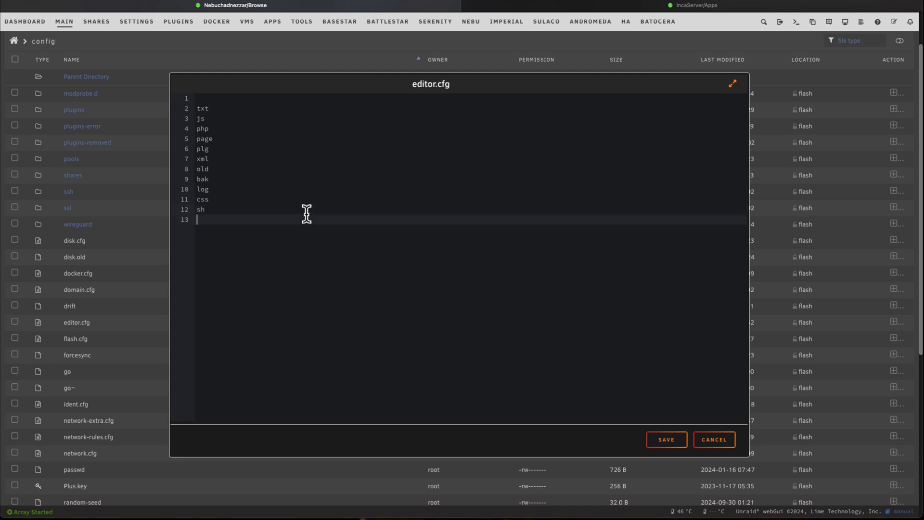
type("sample")
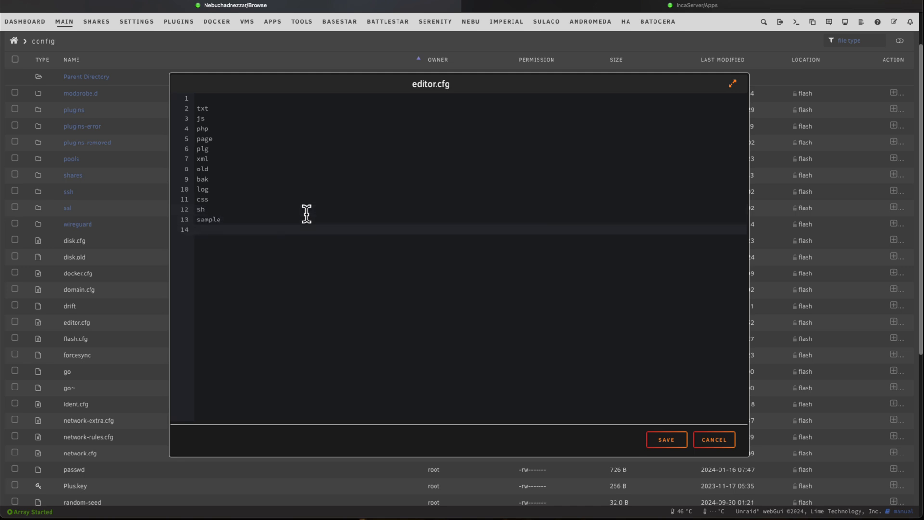
type("json")
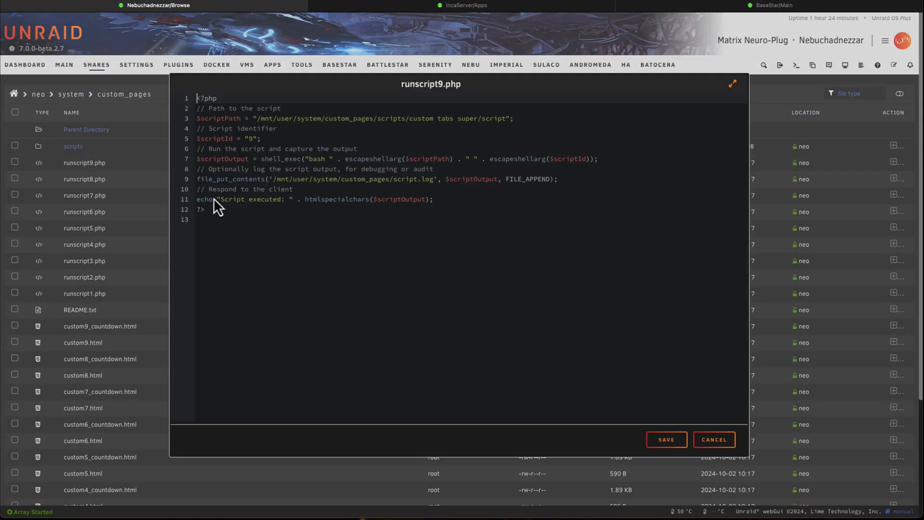
Step: Dismiss runscript9.php, add html to editor.cfg's extension list and save the file
left_click(713, 440)
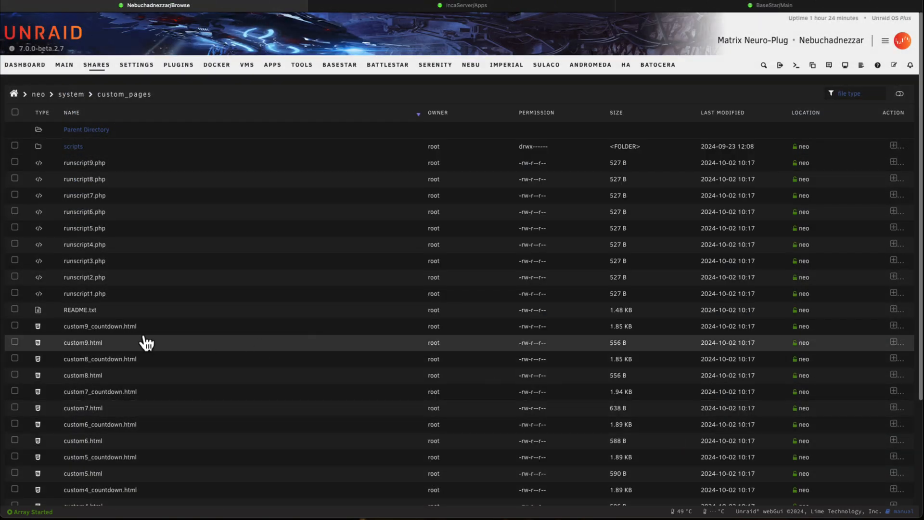
left_click(83, 343)
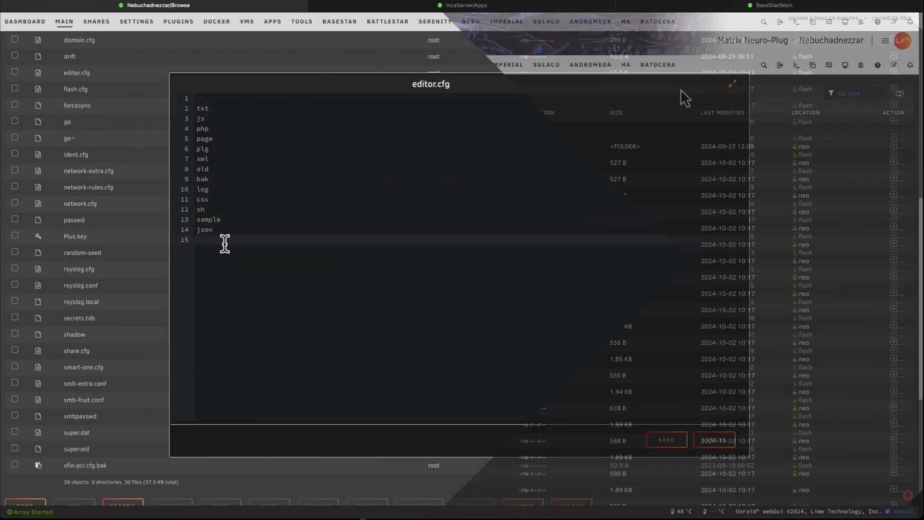
type("html")
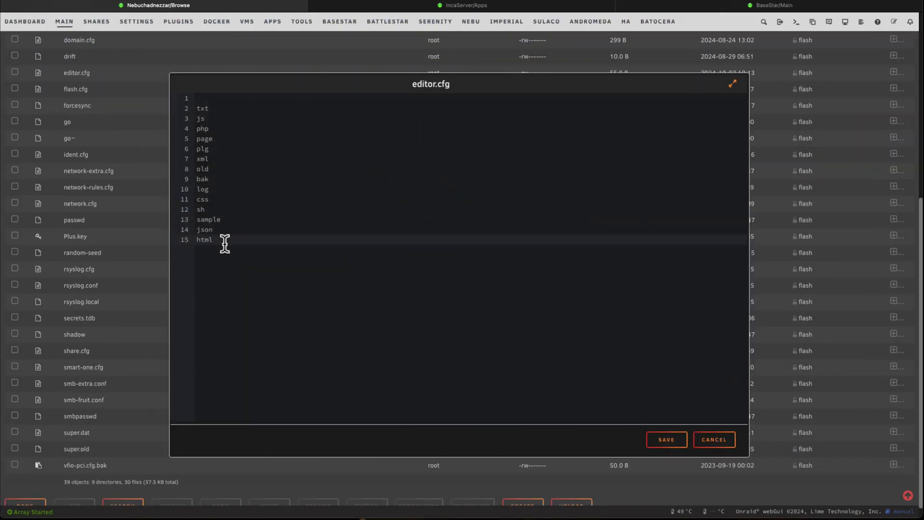
mouse_move(637, 390)
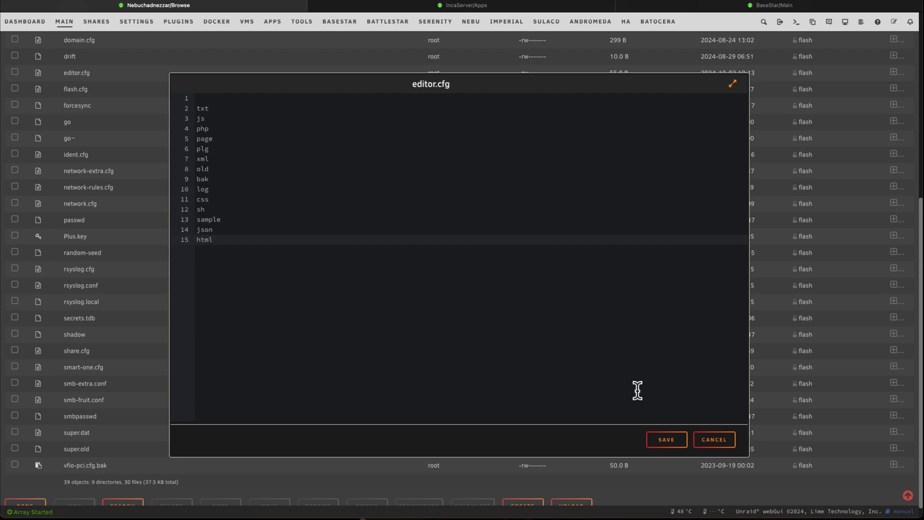
left_click(714, 439)
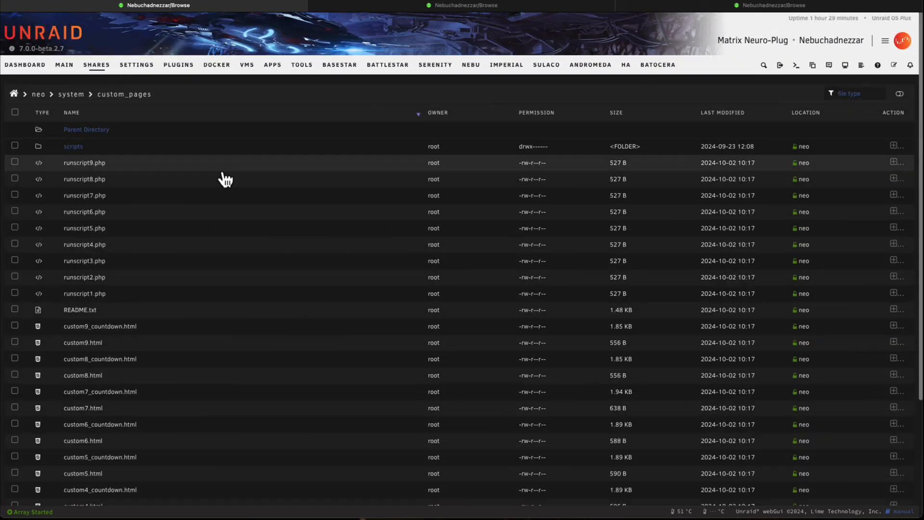
Step: Confirm unraid.sh now opens in the editor, list proxy-confs sample files, and return to Main
left_click(99, 326)
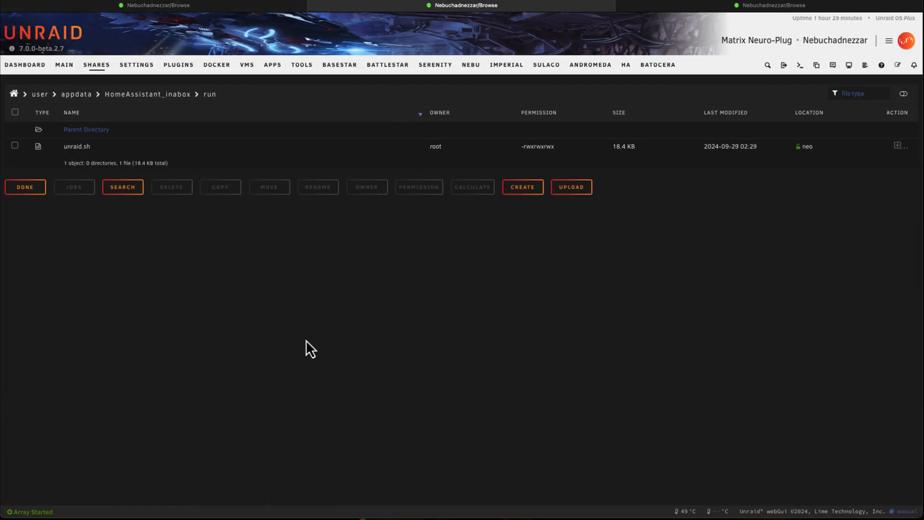
mouse_move(89, 152)
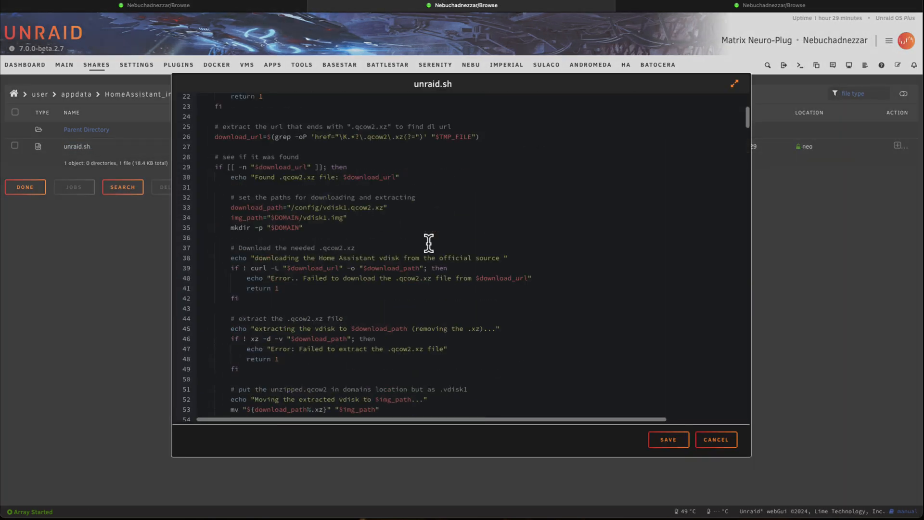
scroll("down", 3)
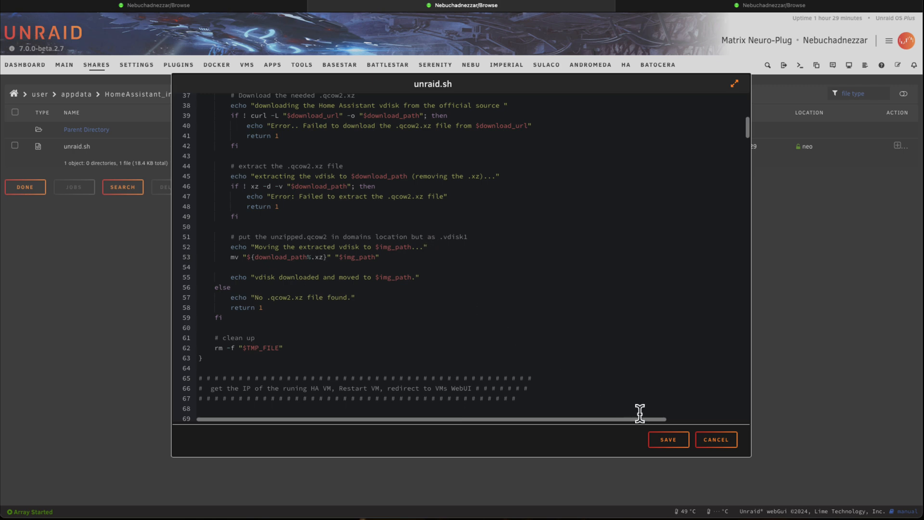
left_click(715, 439)
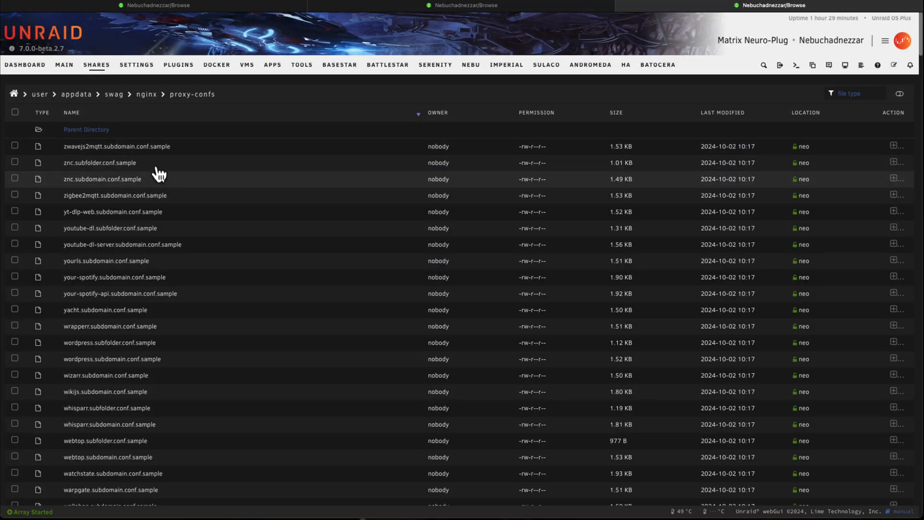
mouse_move(135, 189)
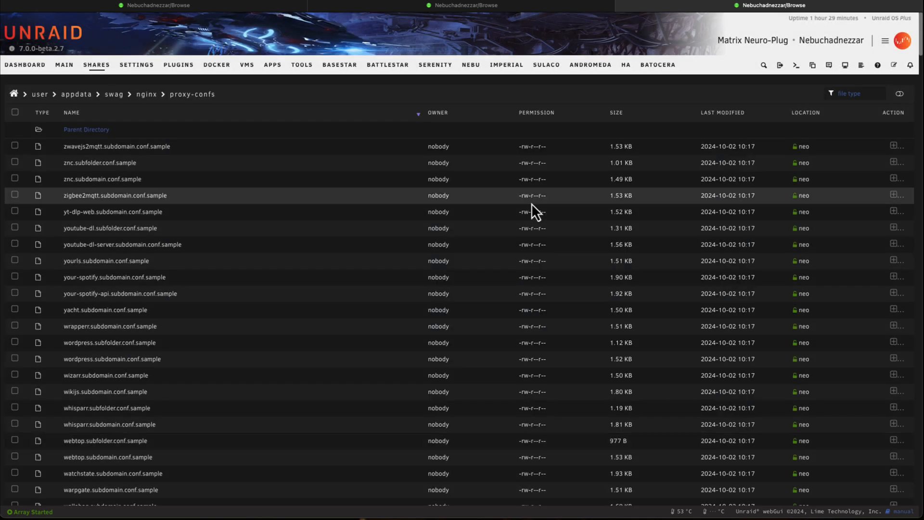
left_click(63, 64)
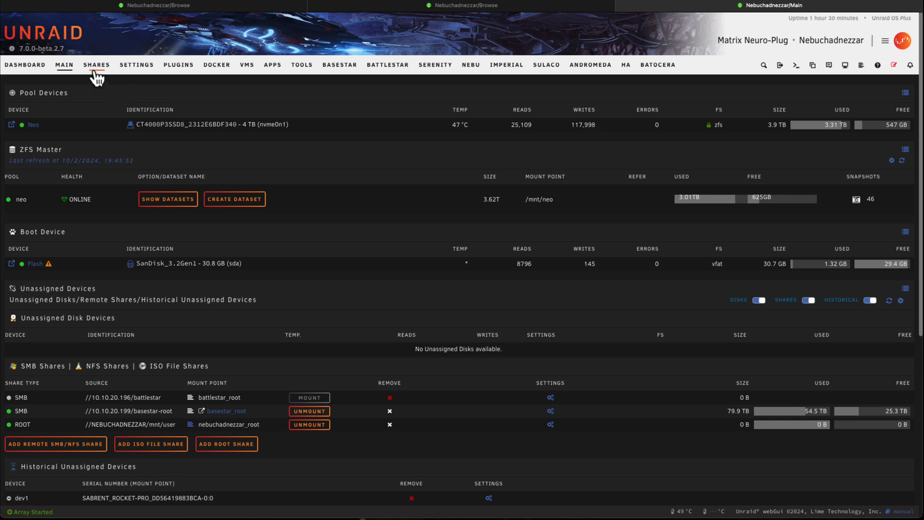
left_click(96, 65)
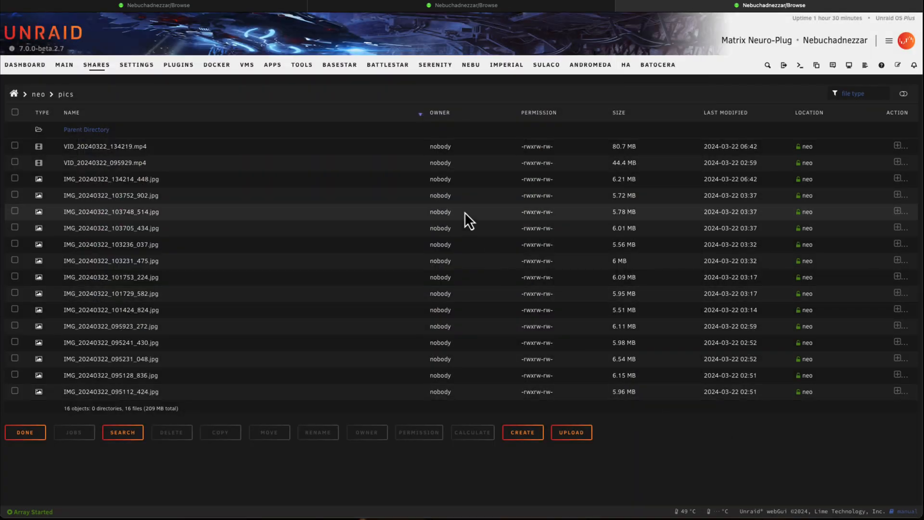
left_click(63, 64)
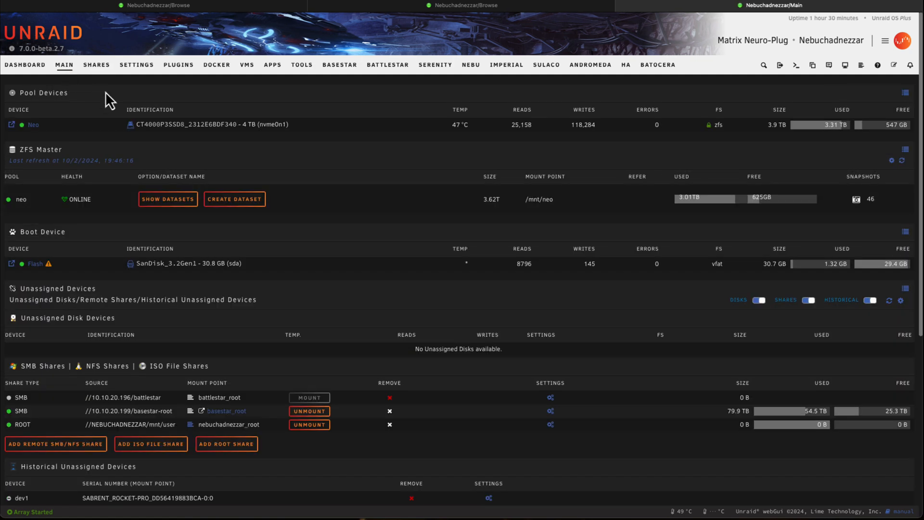